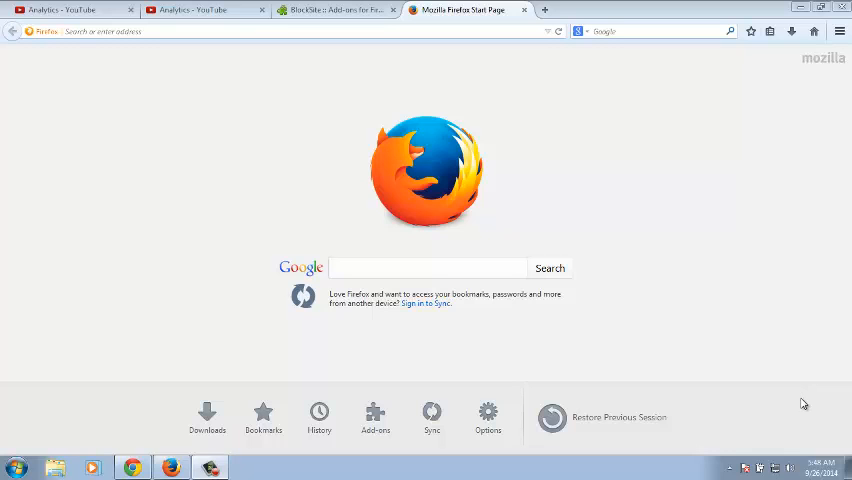
Step: Install the BlockSite add-on from its add-ons page and confirm the installation
{"action": "left_click", "coordinate": [335, 10]}
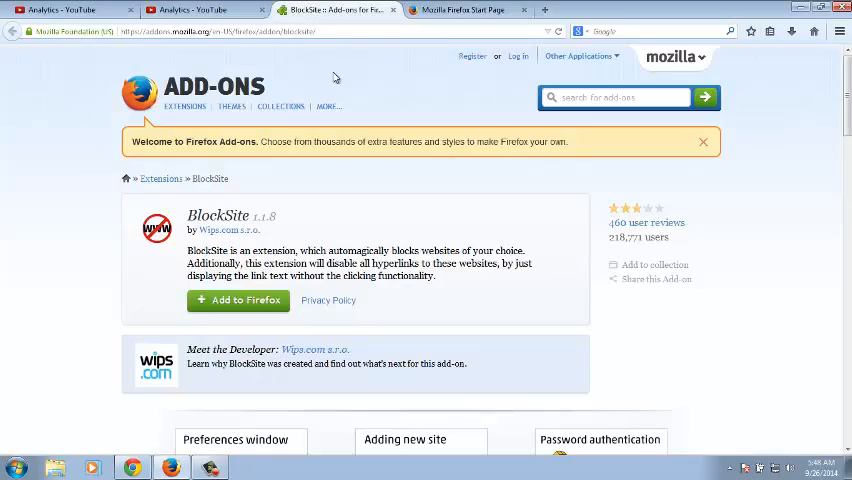
{"action": "mouse_move", "coordinate": [361, 76]}
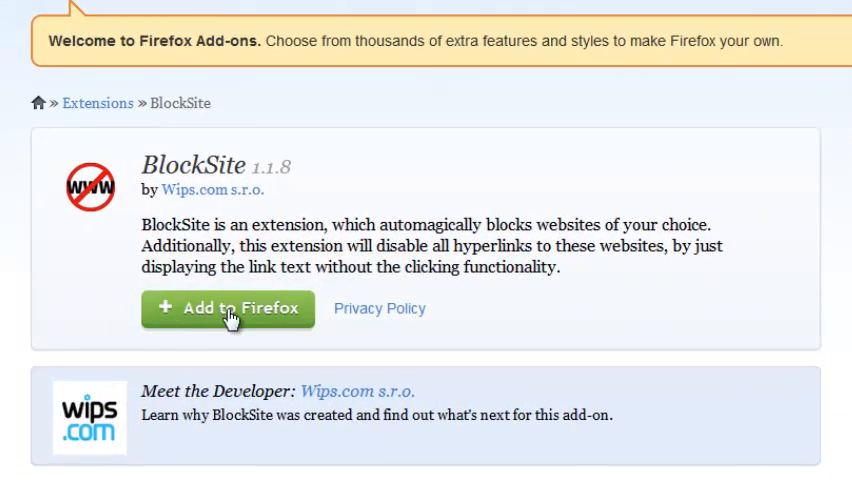
{"action": "mouse_move", "coordinate": [256, 330]}
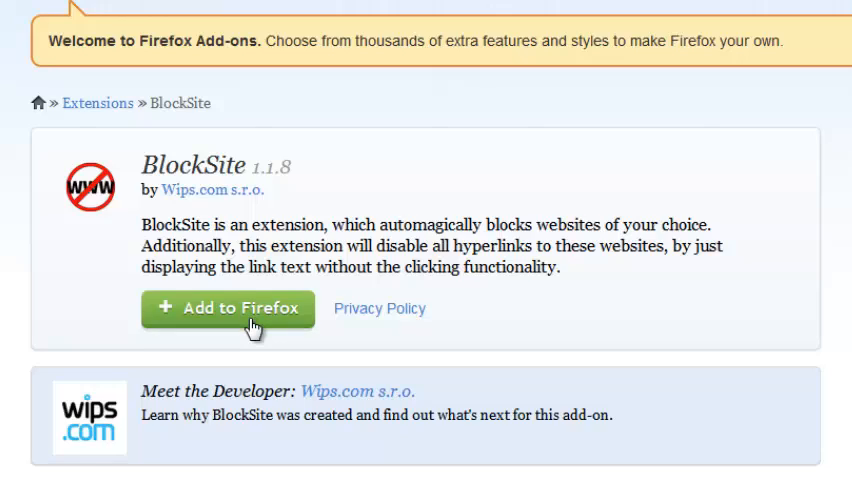
{"action": "left_click", "coordinate": [228, 308]}
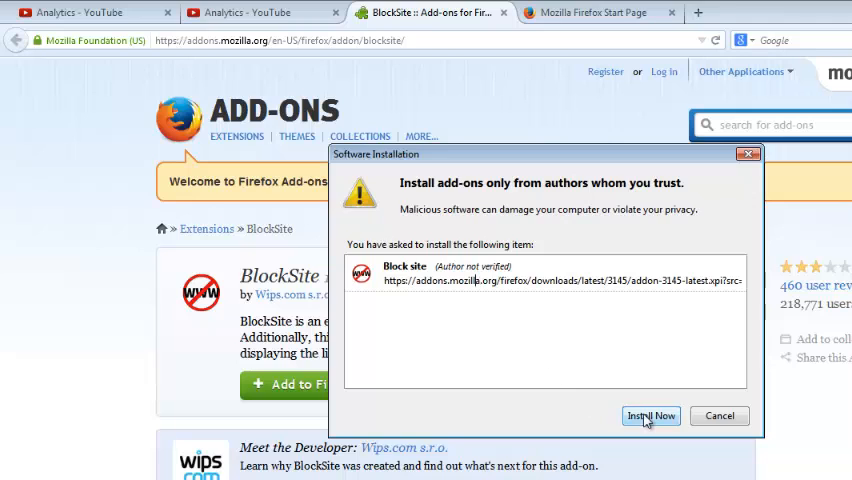
{"action": "left_click", "coordinate": [650, 415]}
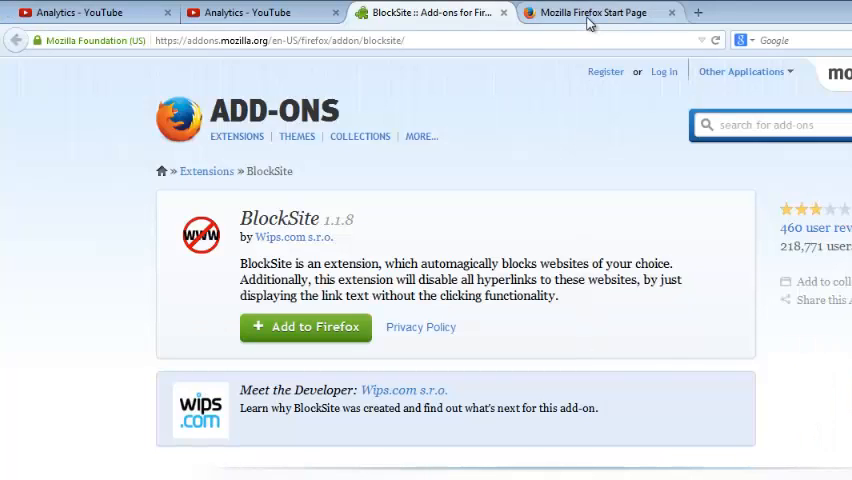
Step: From the Start Page, open the Add-ons Manager's Extensions list showing Block site 1.1.8
{"action": "left_click", "coordinate": [588, 12]}
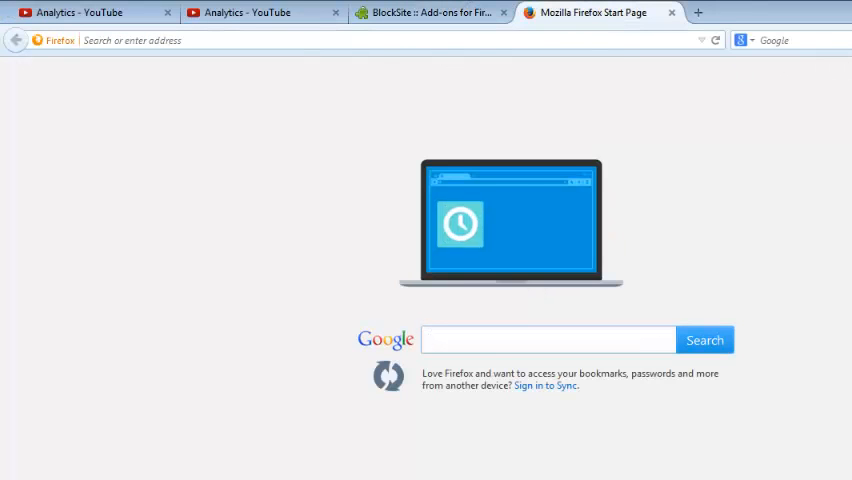
{"action": "left_click", "coordinate": [547, 339]}
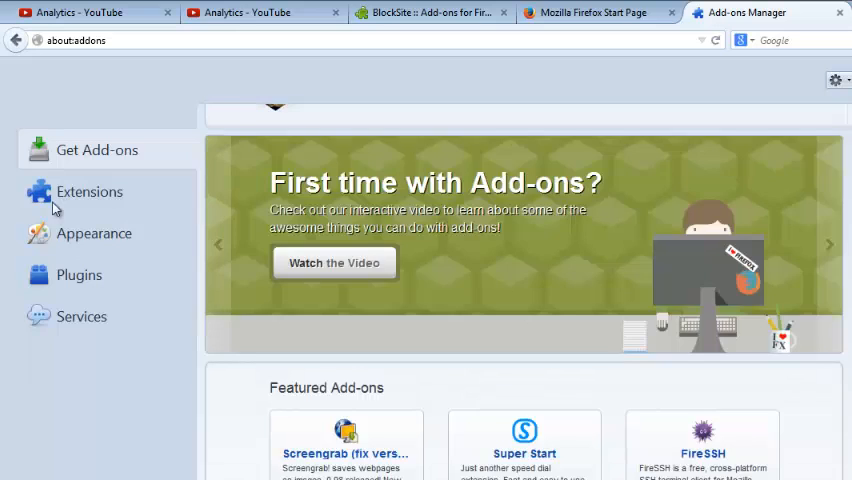
{"action": "left_click", "coordinate": [89, 191]}
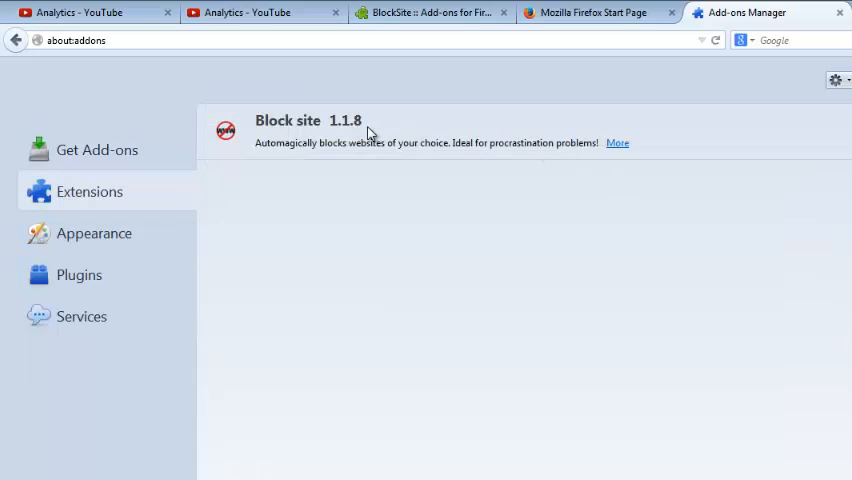
{"action": "mouse_move", "coordinate": [463, 164]}
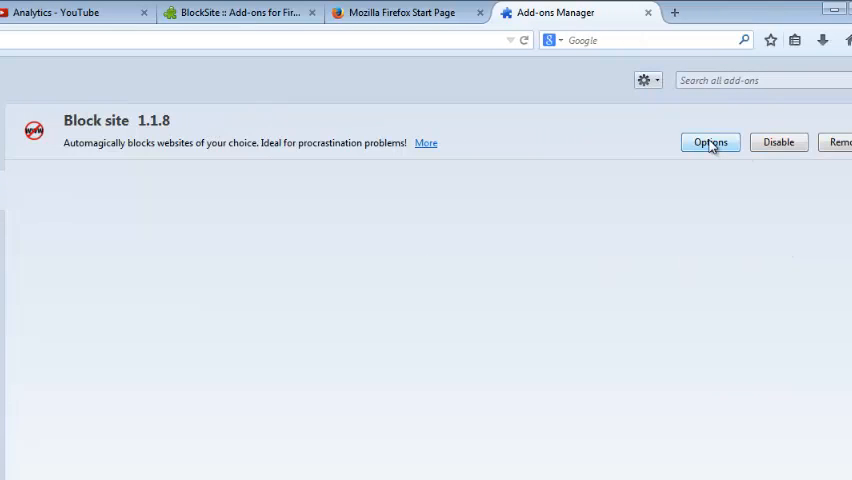
Step: Open the Options for the Block site extension
{"action": "left_click", "coordinate": [710, 141]}
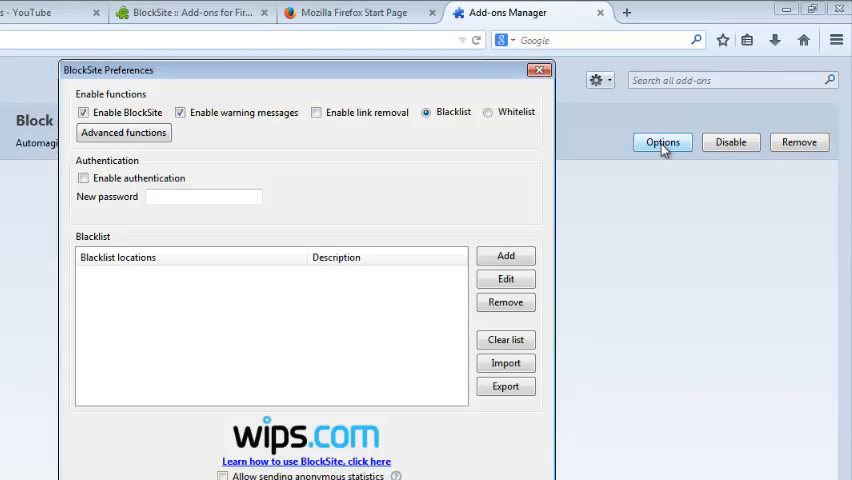
{"action": "mouse_move", "coordinate": [357, 167]}
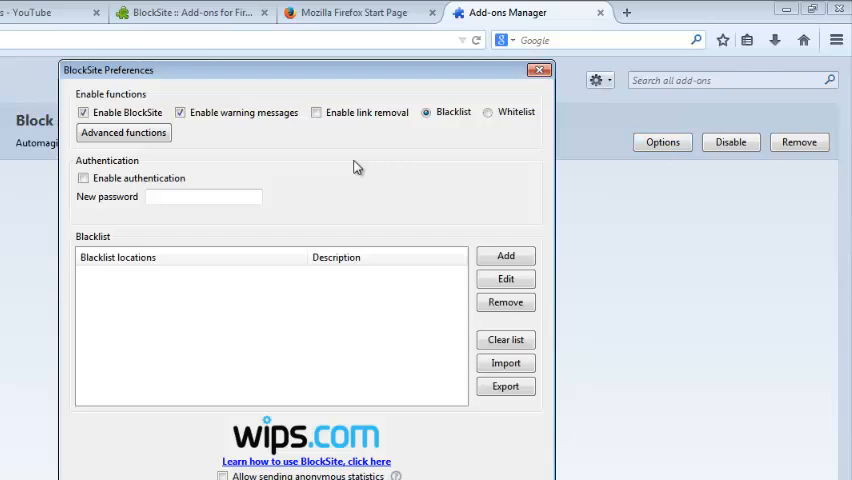
{"action": "mouse_move", "coordinate": [107, 107]}
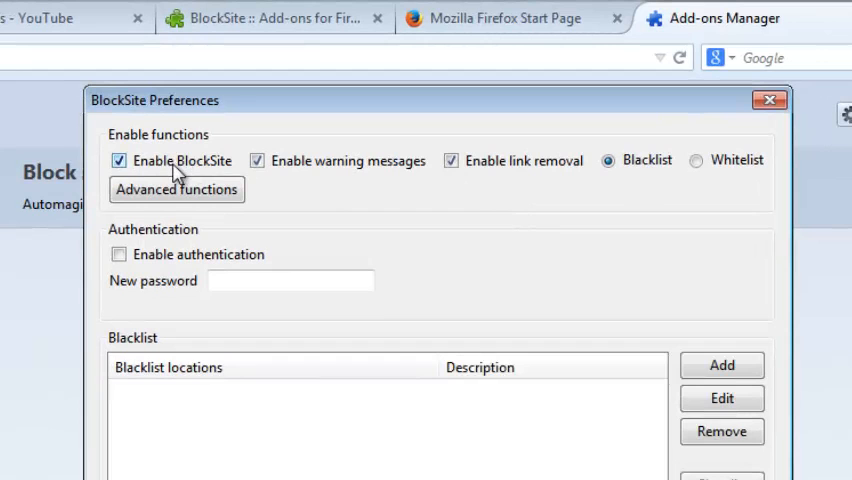
{"action": "mouse_move", "coordinate": [202, 165]}
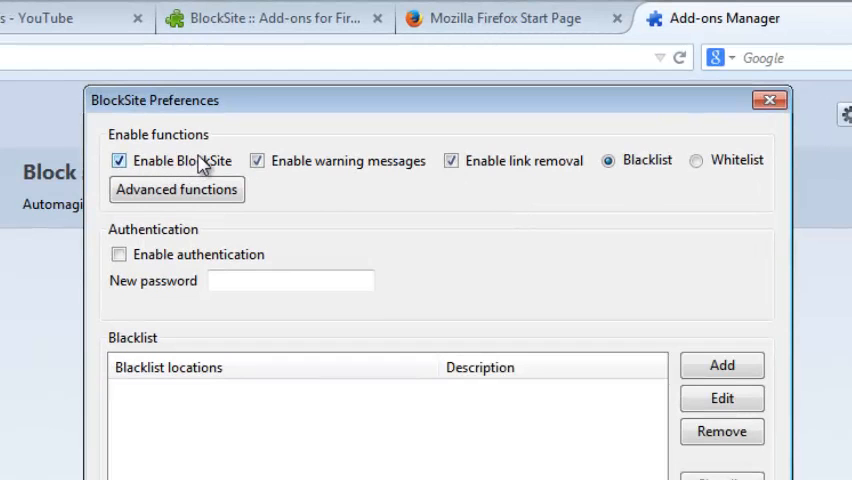
{"action": "mouse_move", "coordinate": [303, 175]}
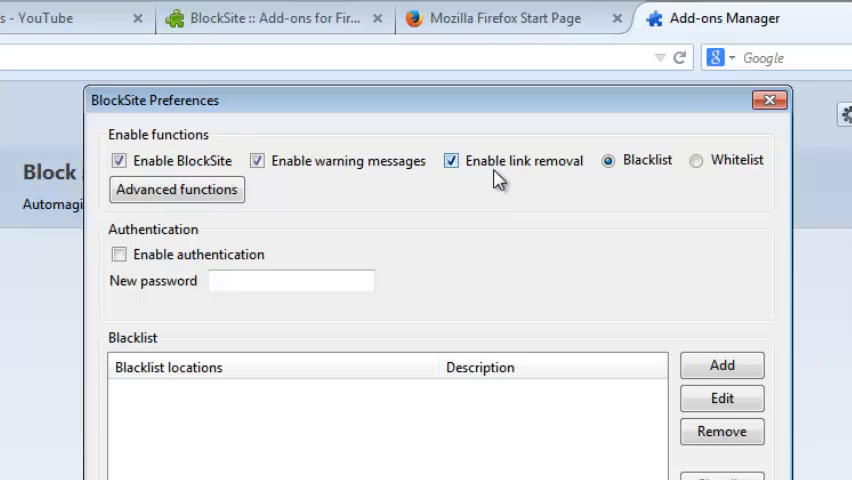
{"action": "mouse_move", "coordinate": [510, 175]}
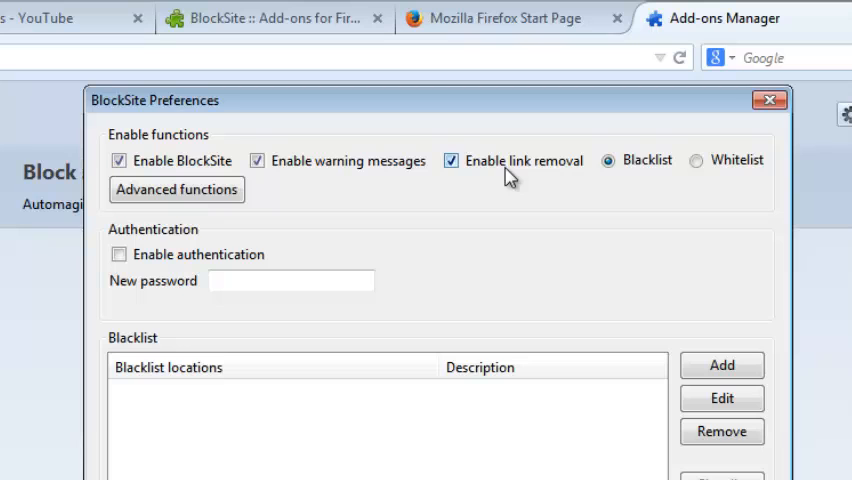
{"action": "mouse_move", "coordinate": [185, 240]}
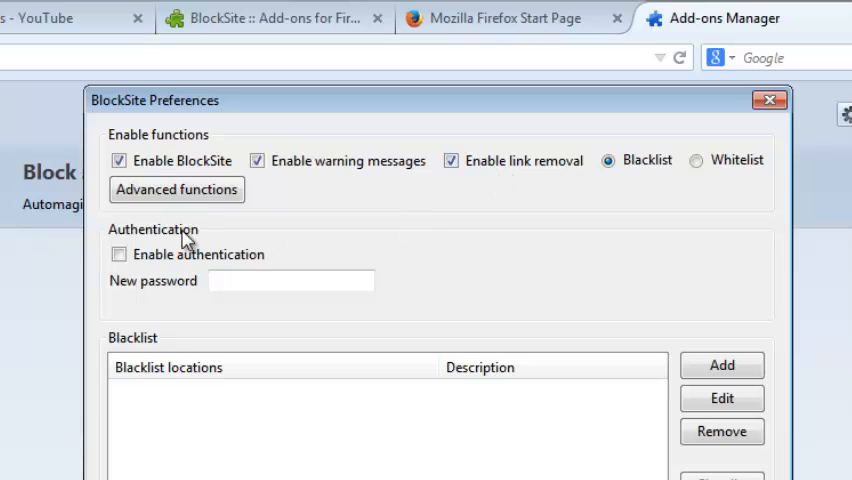
{"action": "left_click", "coordinate": [119, 254]}
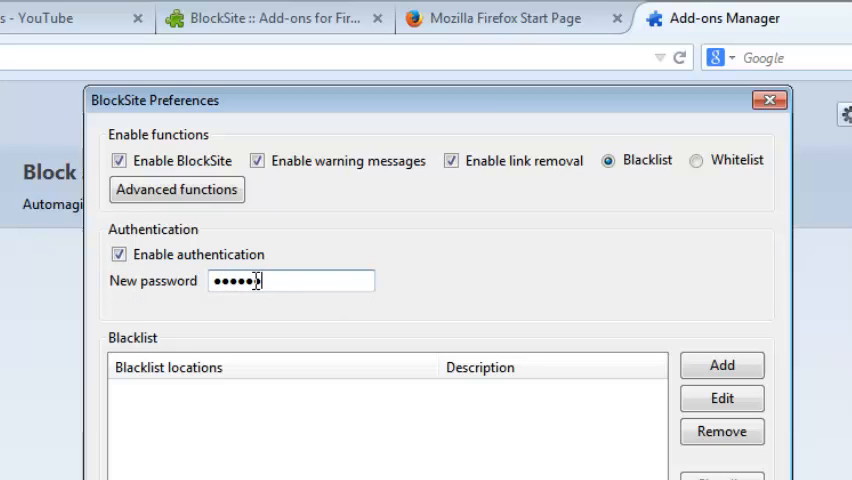
{"action": "key", "text": "Backspace"}
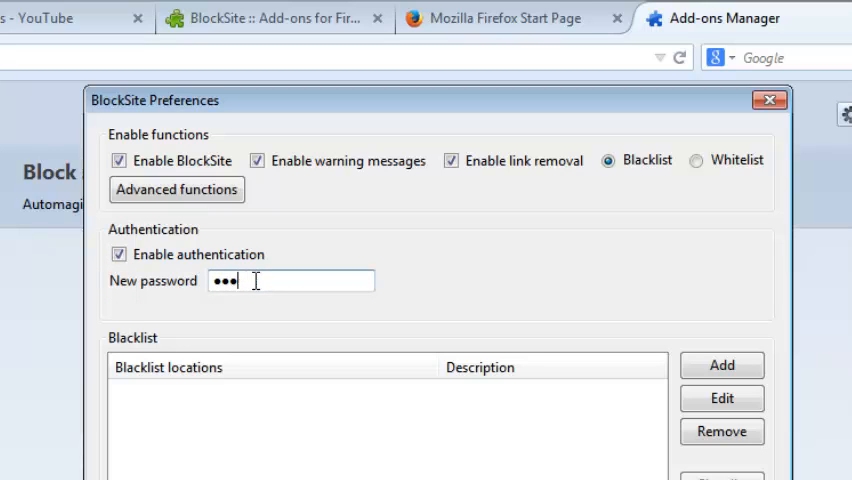
{"action": "key", "text": "Backspace"}
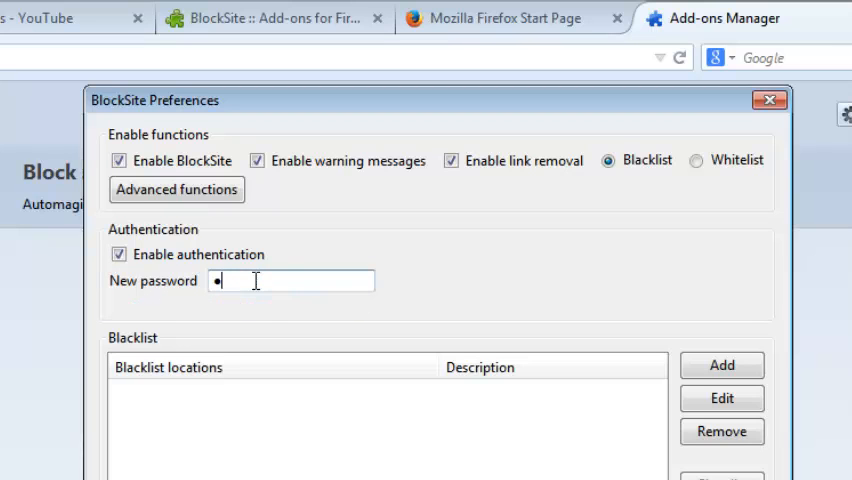
{"action": "type", "text": "password"}
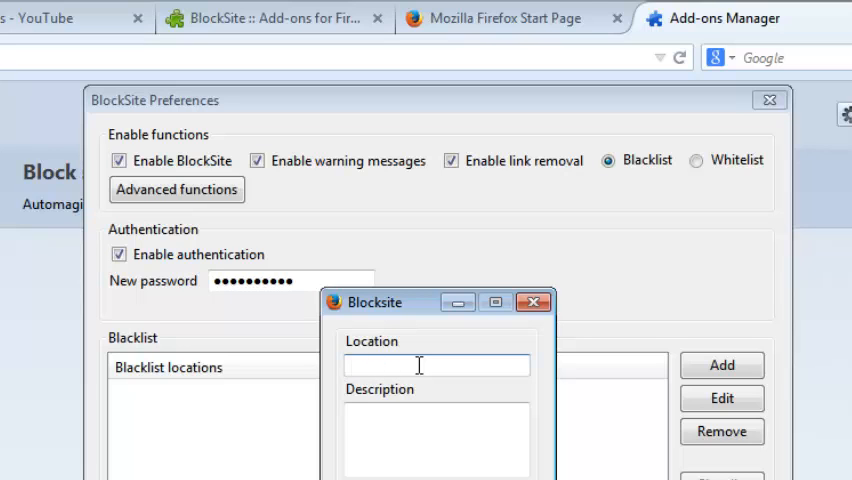
{"action": "type", "text": "www"}
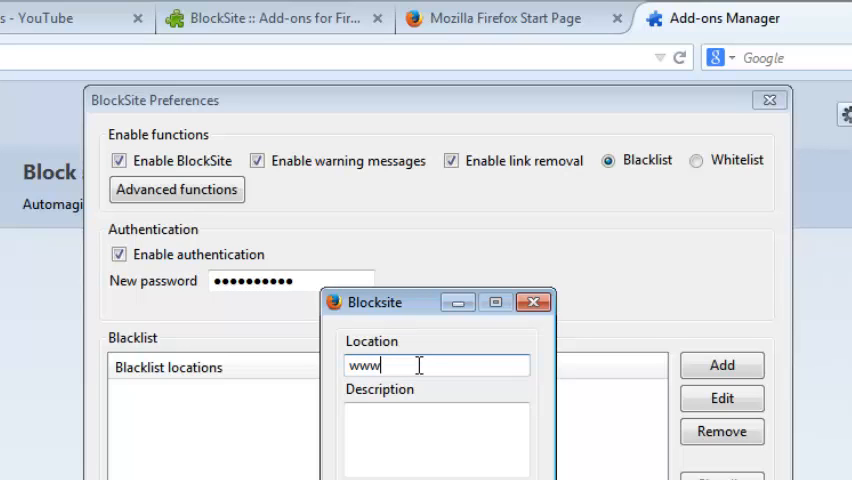
{"action": "type", "text": ".twit"}
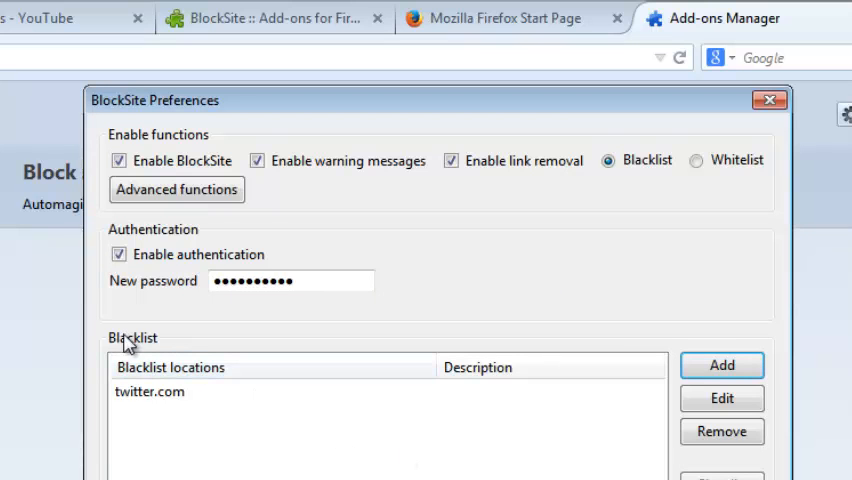
{"action": "mouse_move", "coordinate": [50, 388]}
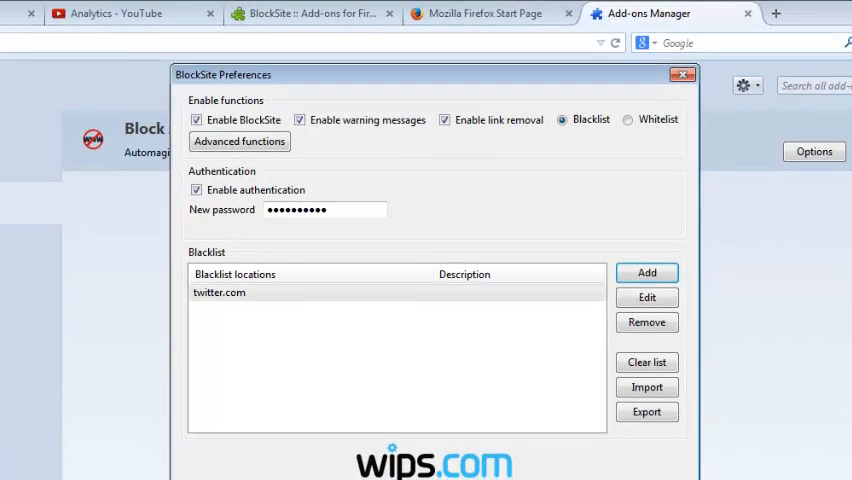
{"action": "left_click", "coordinate": [683, 74]}
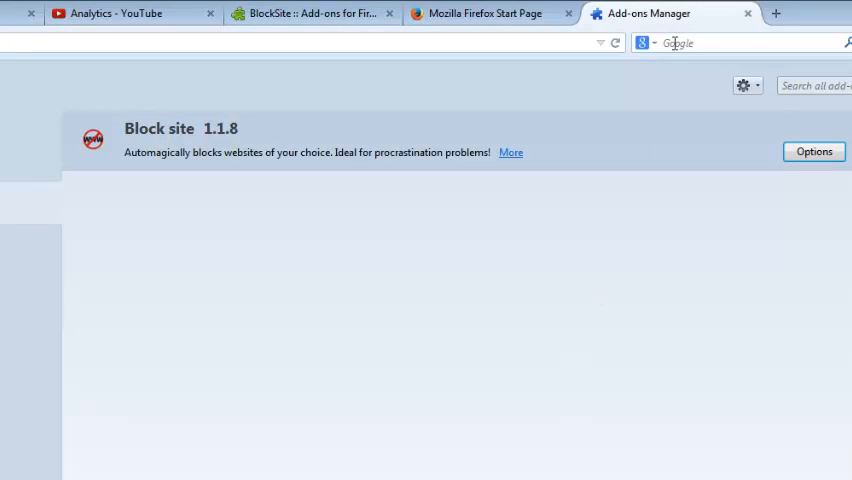
Step: Test the block of twitter.com in a new tab, then return to the Add-ons Manager
{"action": "left_click", "coordinate": [776, 13]}
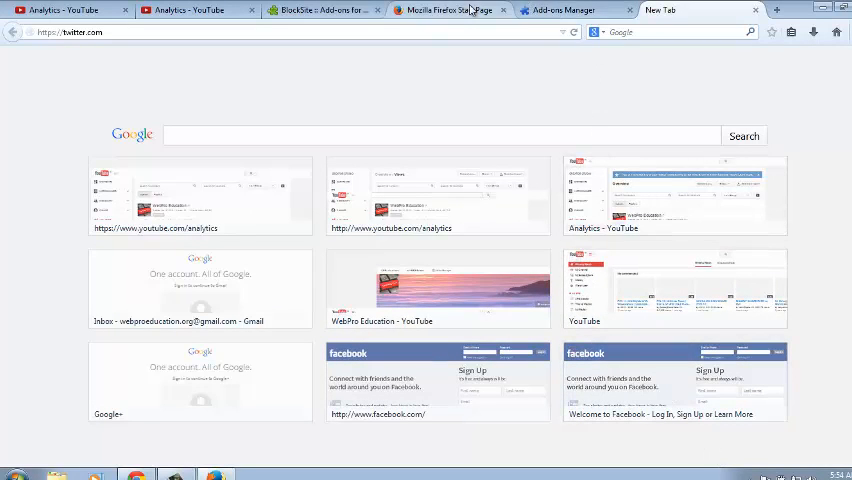
{"action": "left_click", "coordinate": [565, 10]}
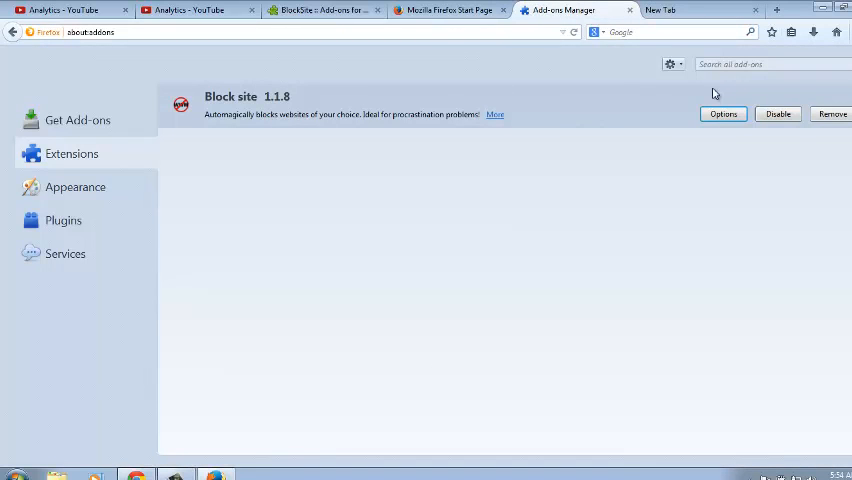
{"action": "mouse_move", "coordinate": [722, 113]}
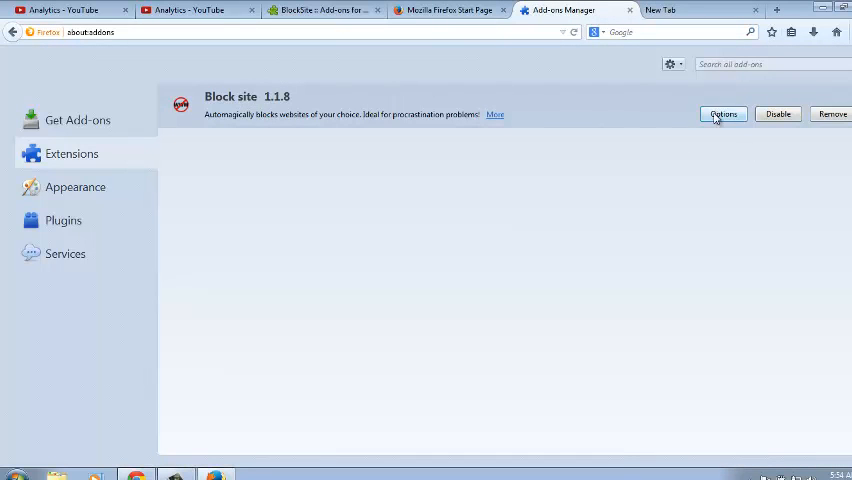
{"action": "left_click", "coordinate": [723, 114]}
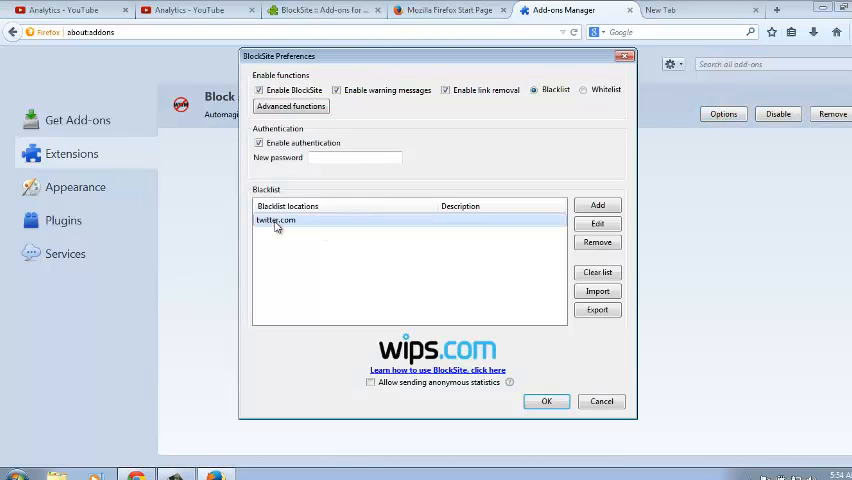
{"action": "mouse_move", "coordinate": [490, 228]}
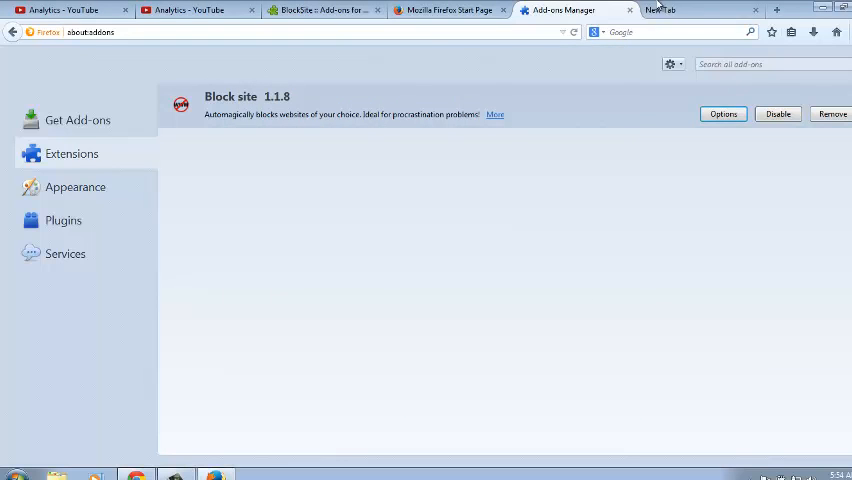
{"action": "left_click", "coordinate": [685, 10]}
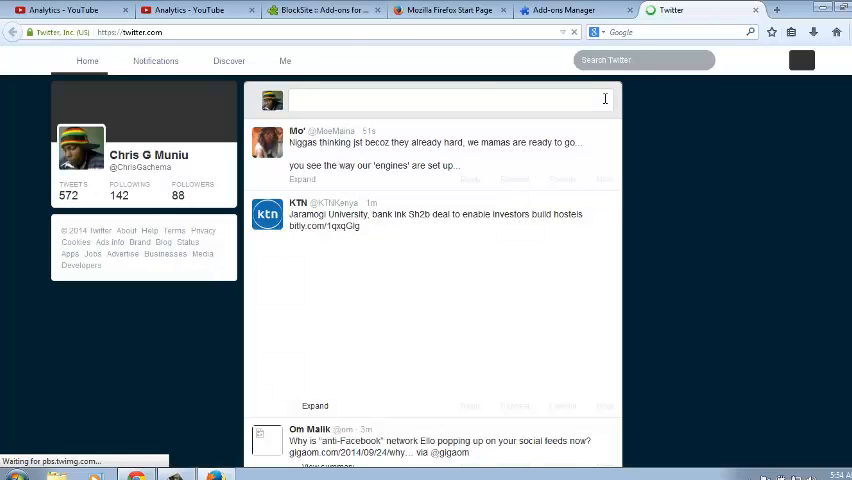
Step: Switch to the BlockSite :: Add-ons for Firefox tab
{"action": "left_click", "coordinate": [320, 10]}
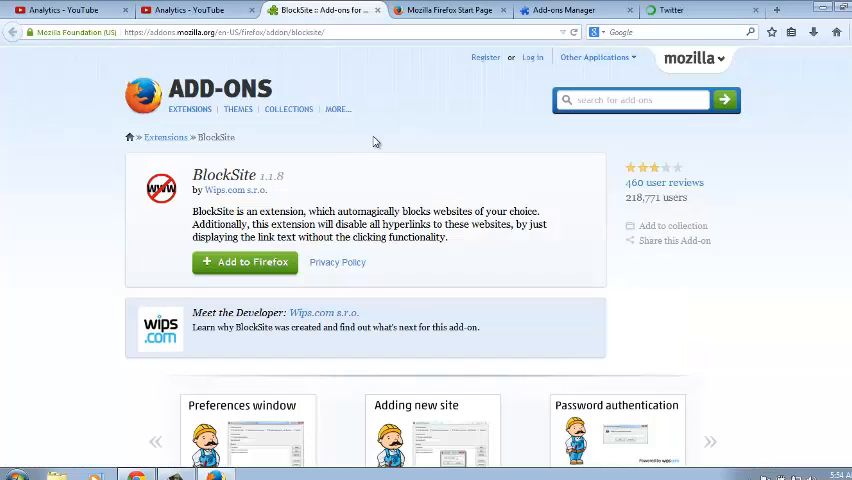
{"action": "mouse_move", "coordinate": [390, 135]}
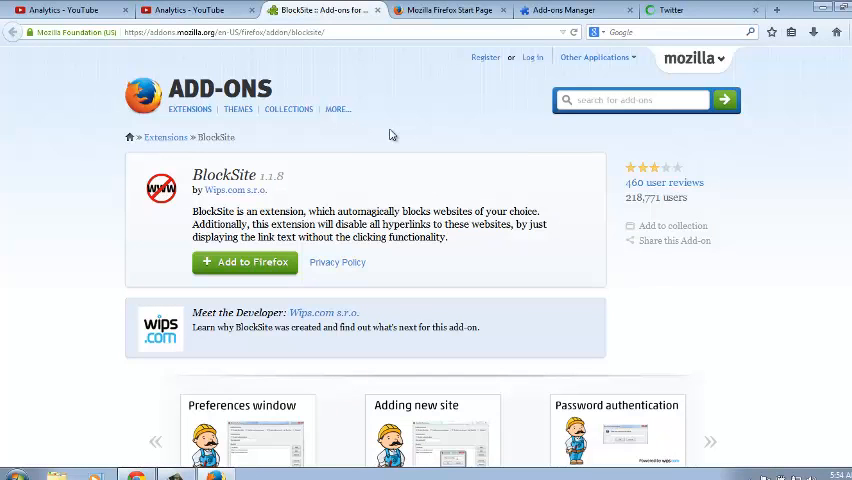